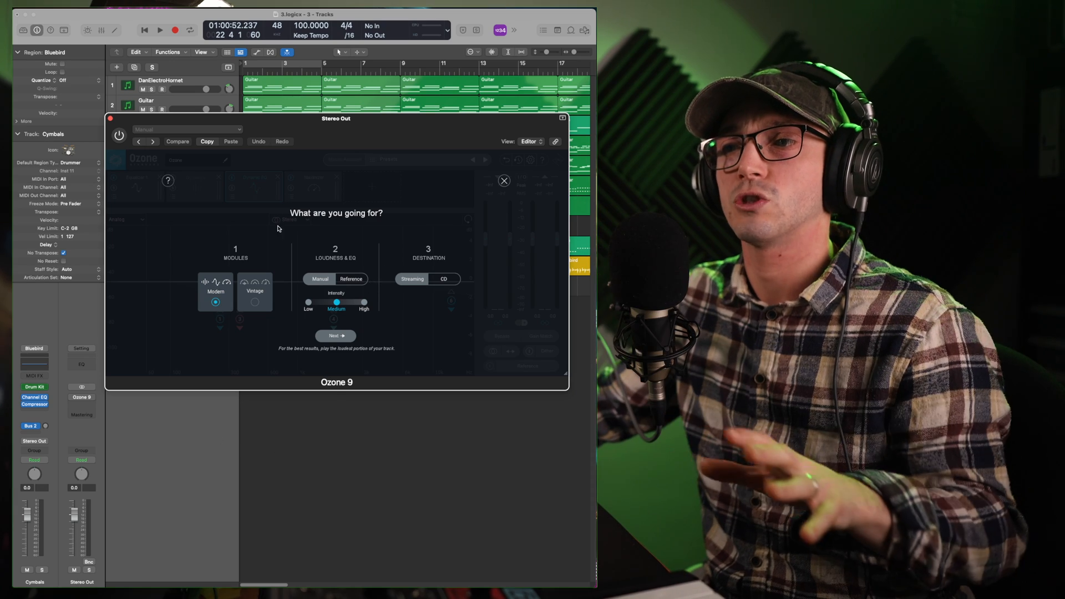
Dismiss Ozone 9's 'What are you going for?' assistant and close the Ozone 9 window.
click(503, 179)
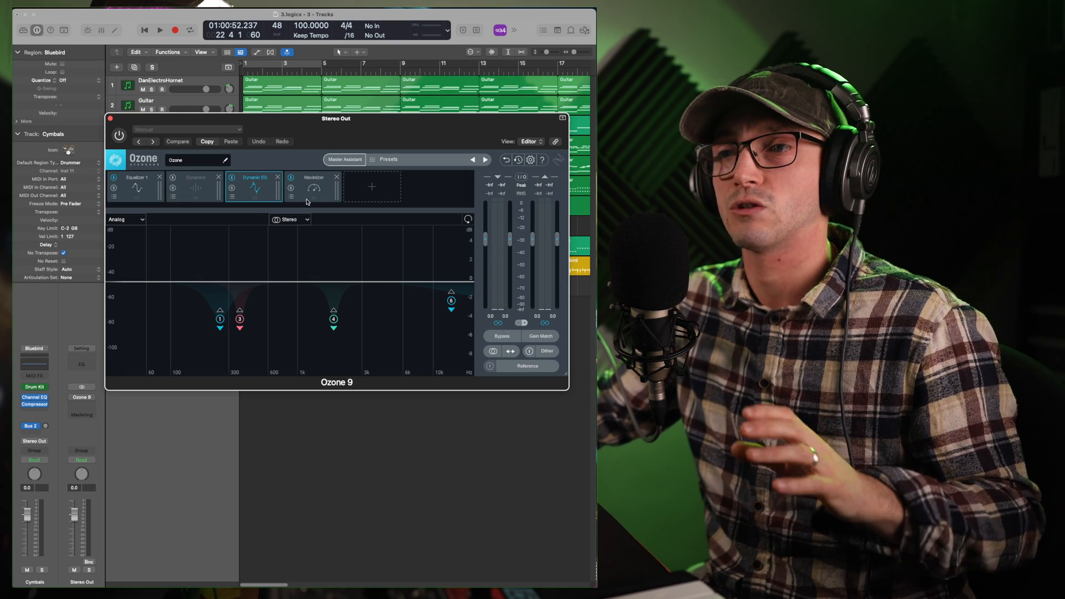
click(313, 186)
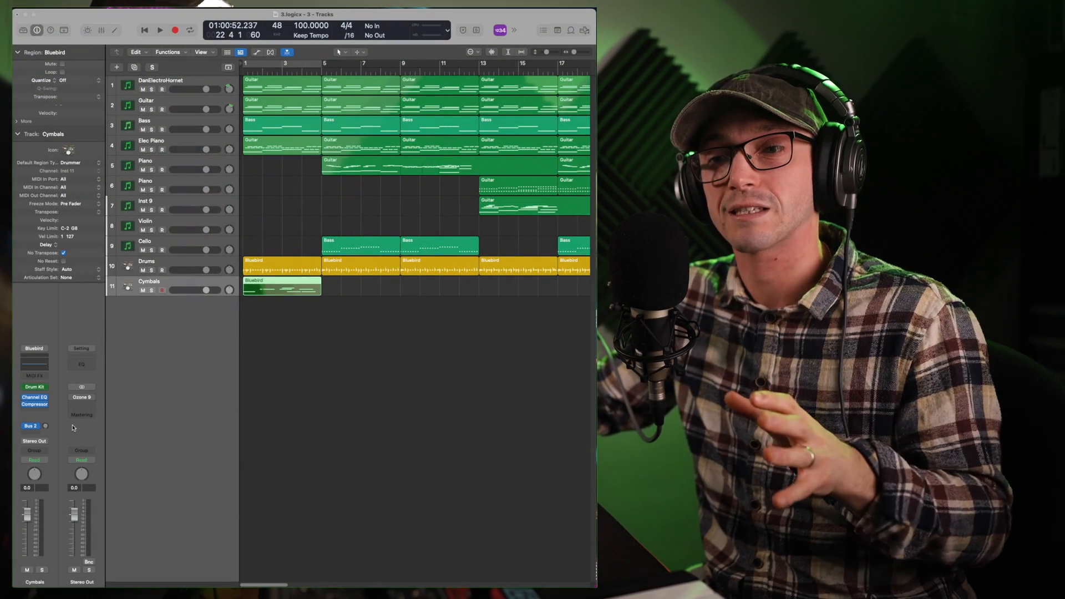
mouse_move(115, 442)
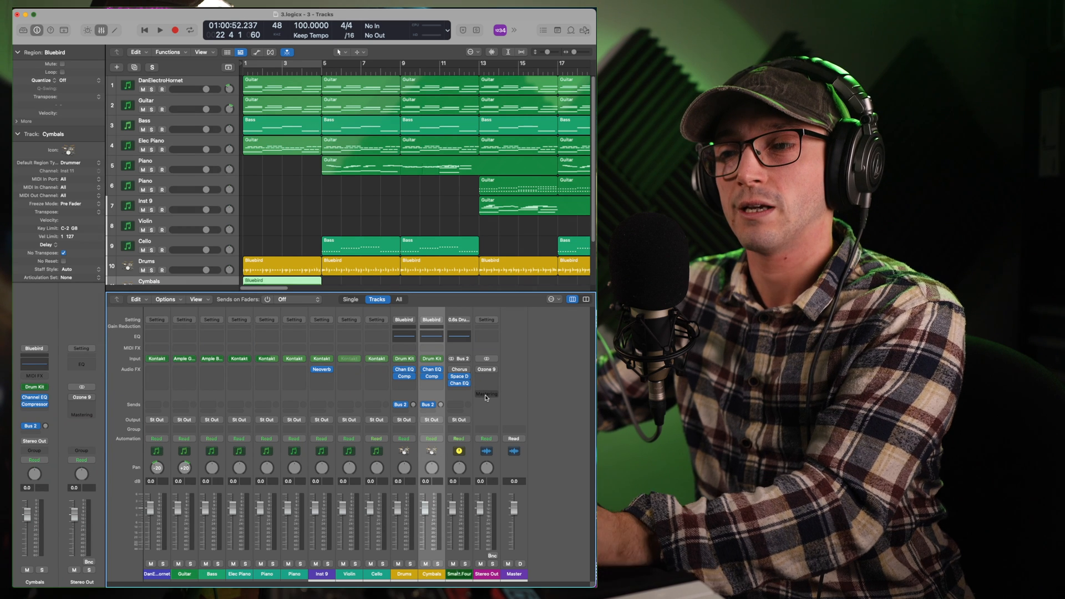
mouse_move(486, 395)
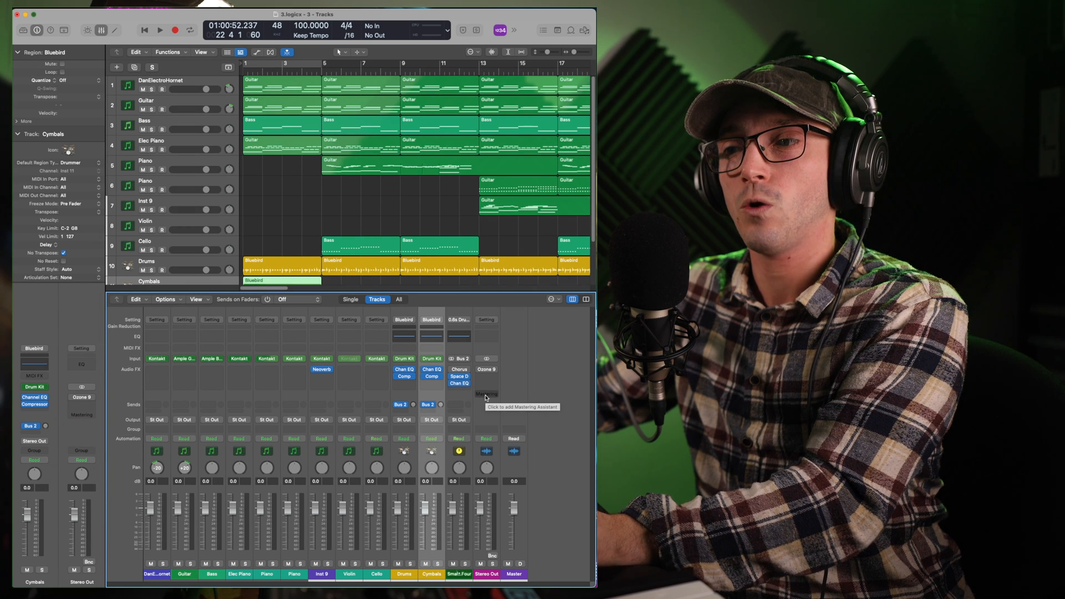
Add Mastering Assistant to the Stereo Out slot, bring up its analysis window and reposition it.
click(485, 394)
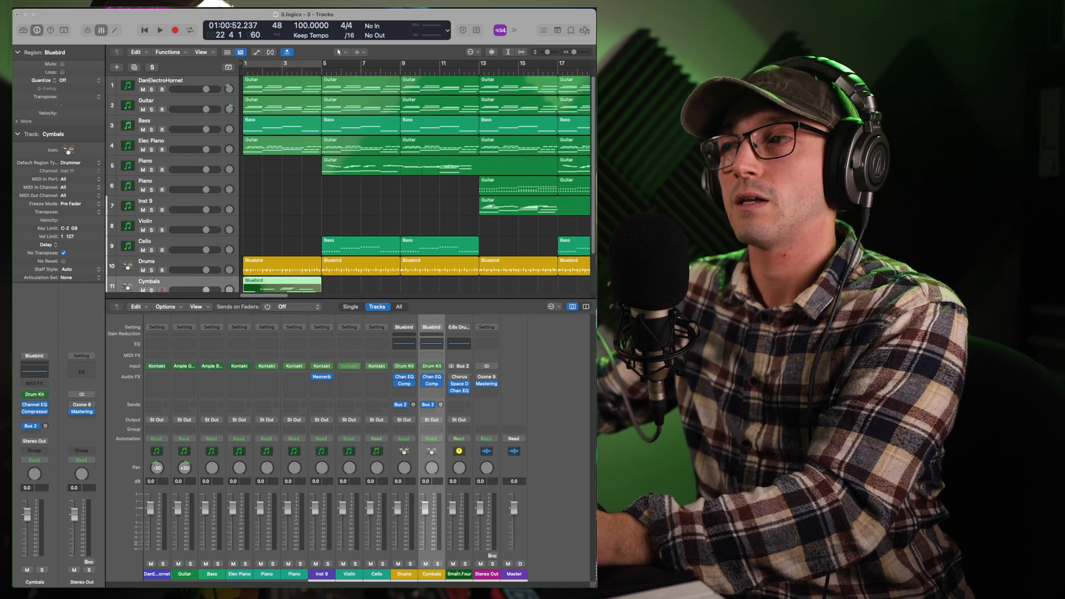
click(486, 383)
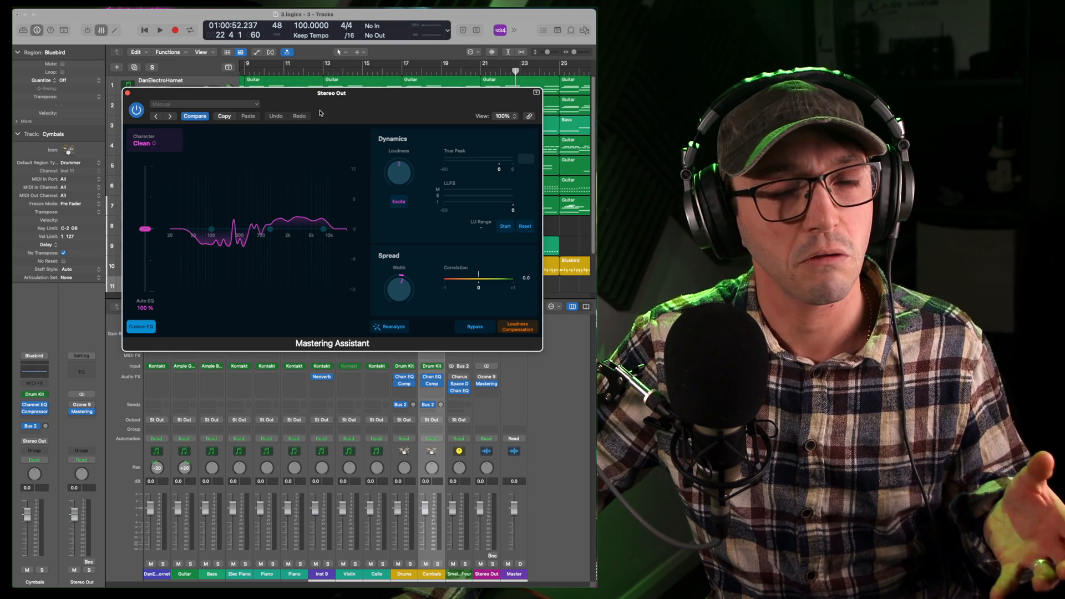
drag(330, 93, 418, 87)
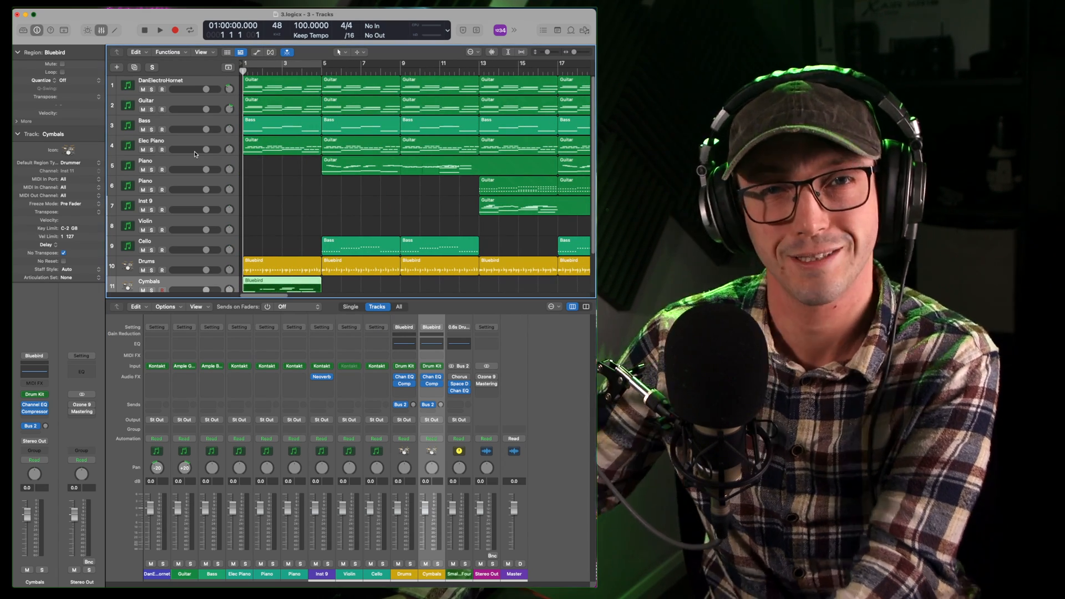
Hide the Mixer and reopen Mastering Assistant from the Stereo Out inspector strip.
click(160, 30)
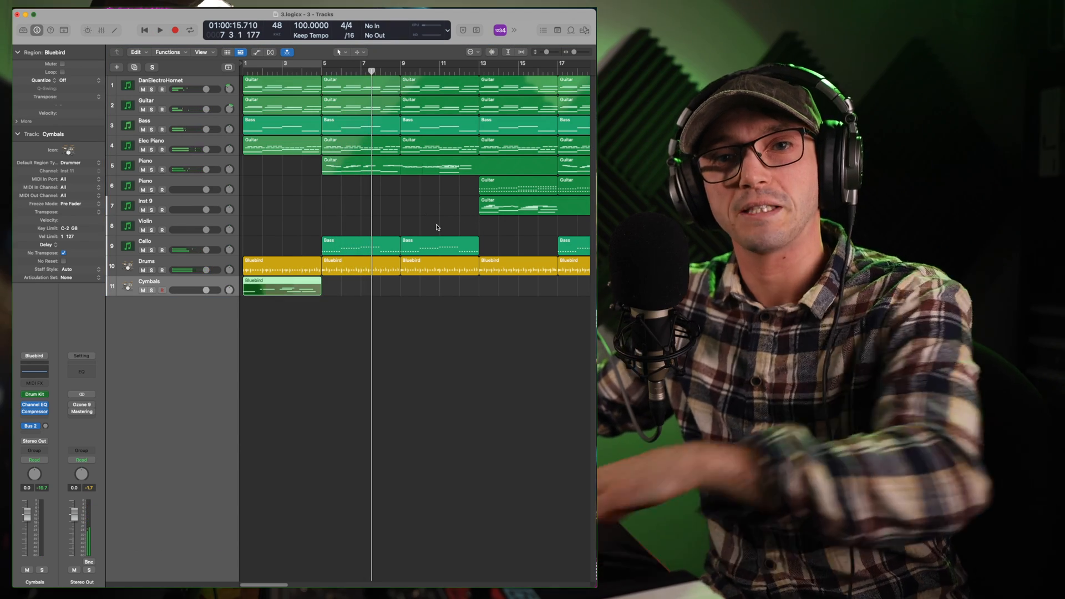
mouse_move(112, 387)
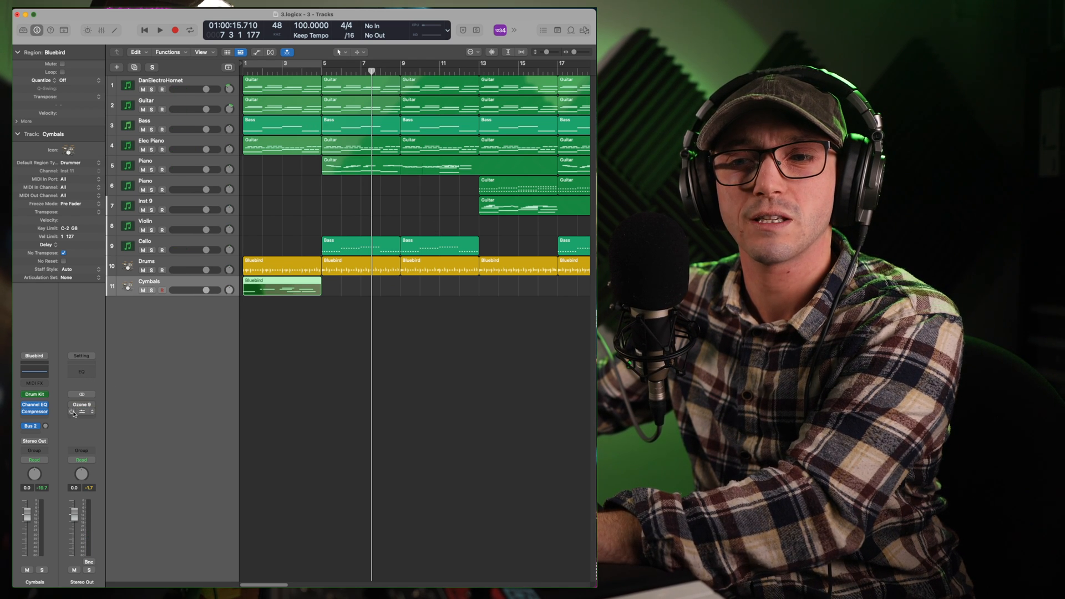
click(81, 407)
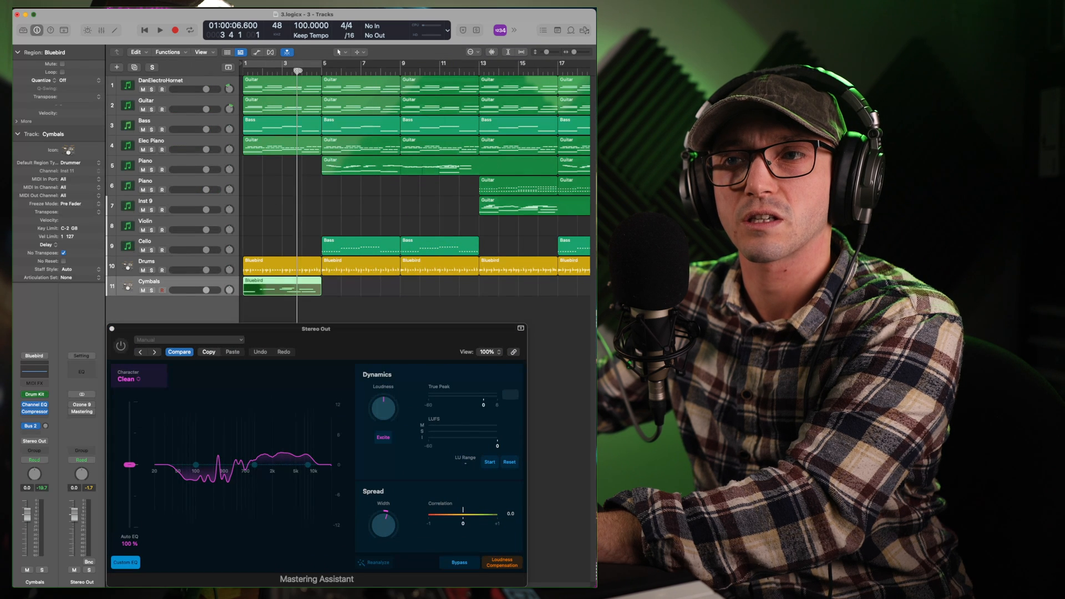
Play the song and toggle Mastering Assistant's Bypass on and off to hear the difference.
click(160, 30)
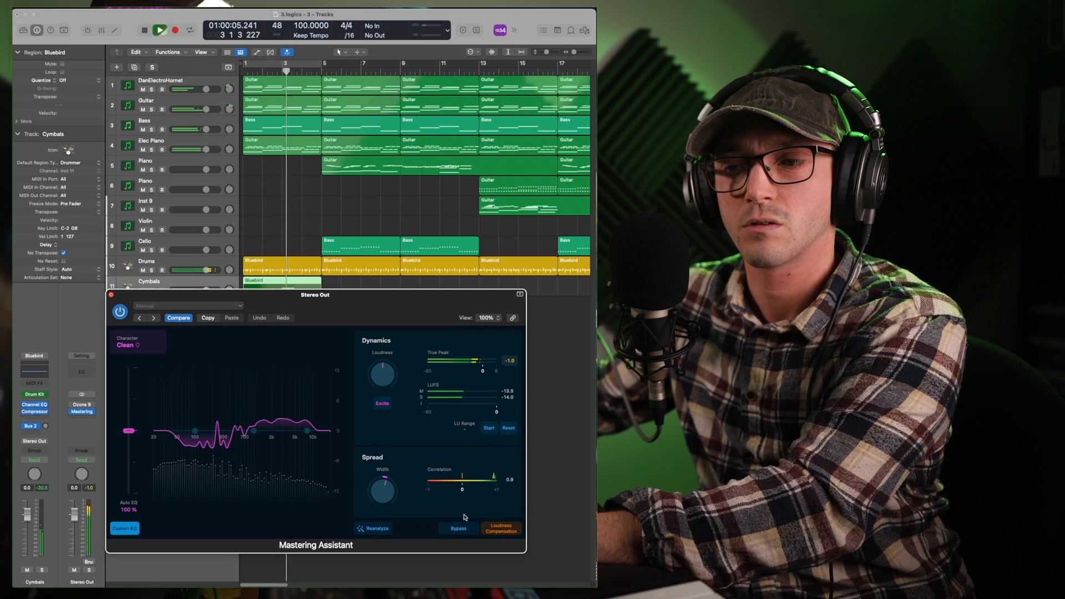
click(457, 528)
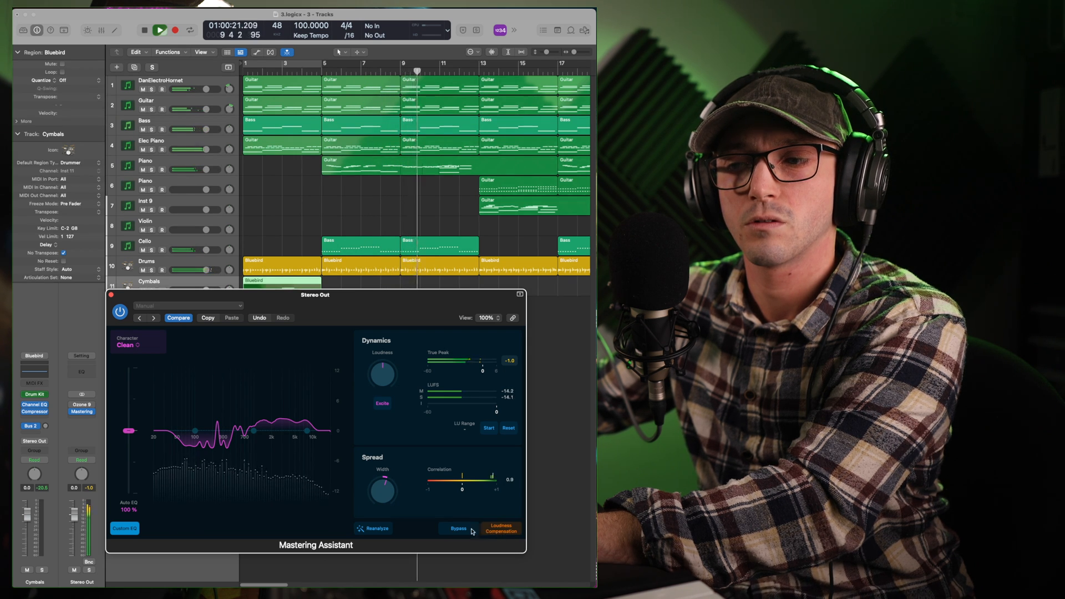
click(458, 531)
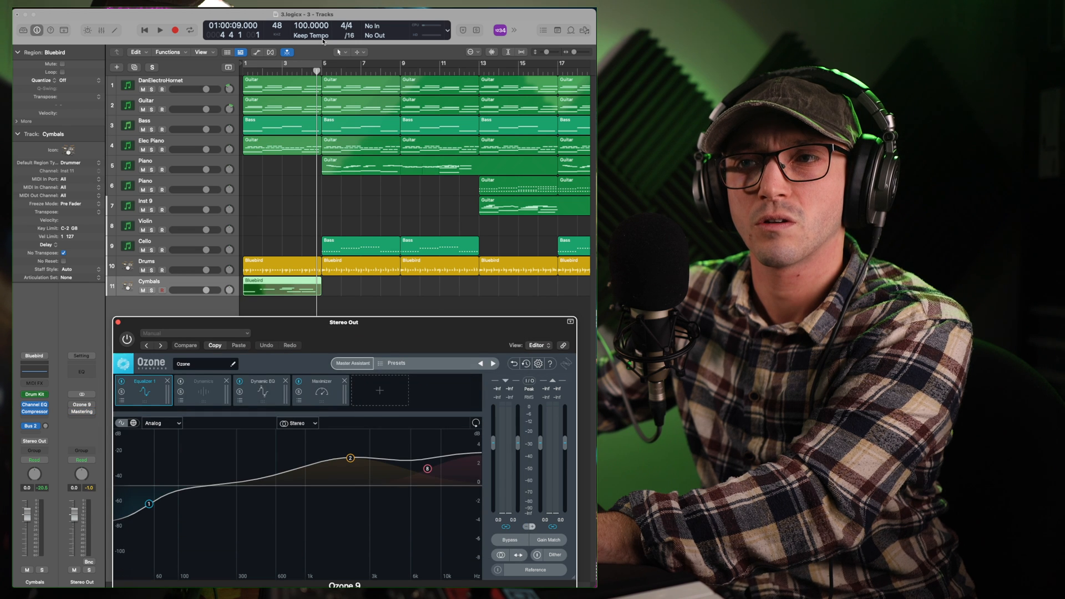
Start playback, open Mastering Assistant and drag its window above the Ozone 9 window.
click(159, 30)
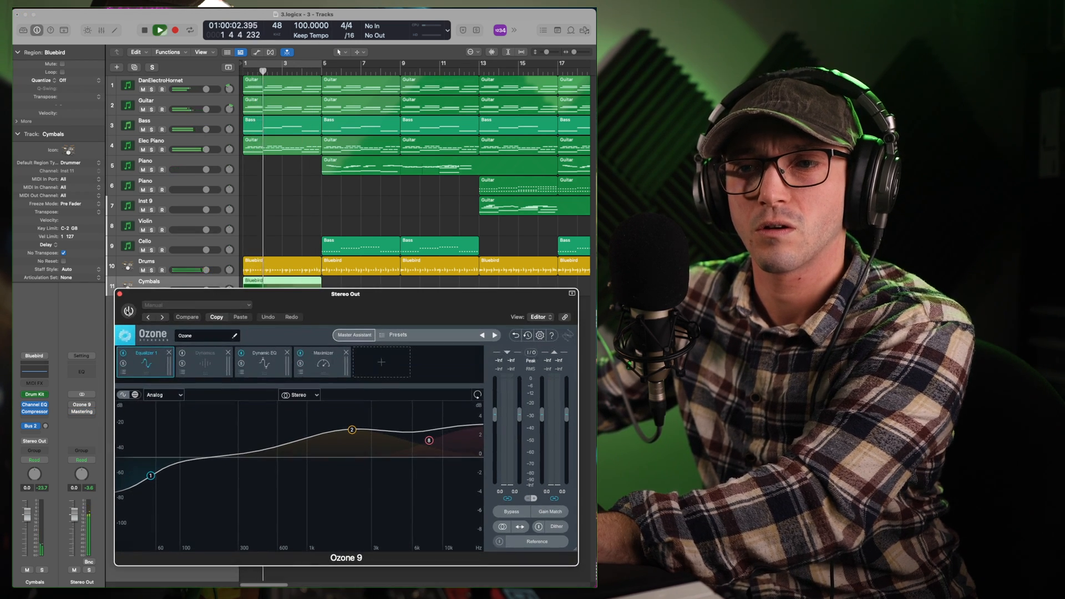
click(160, 30)
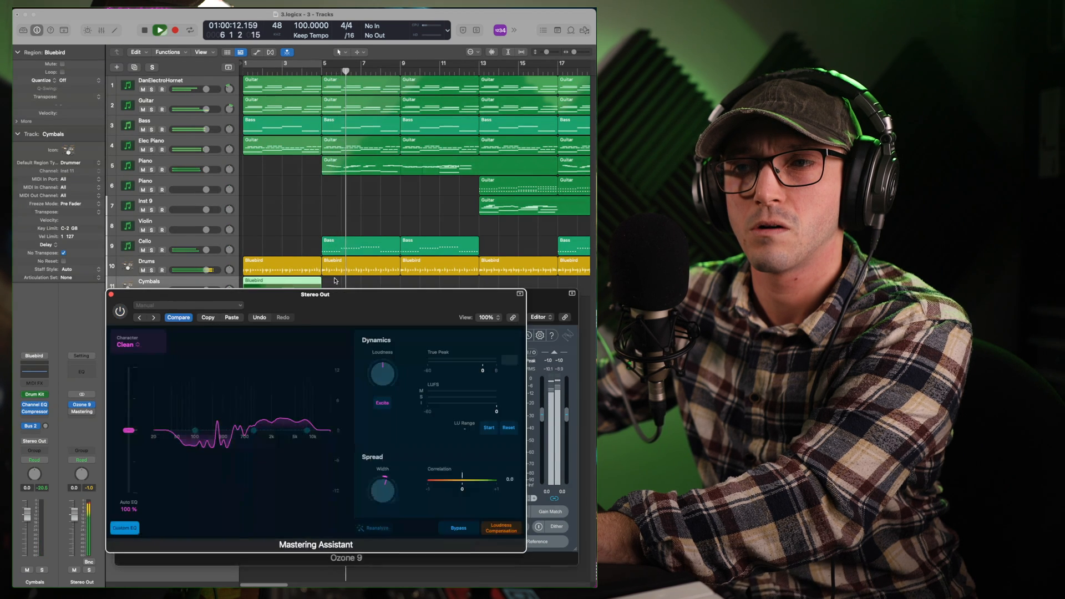
drag(314, 294, 344, 19)
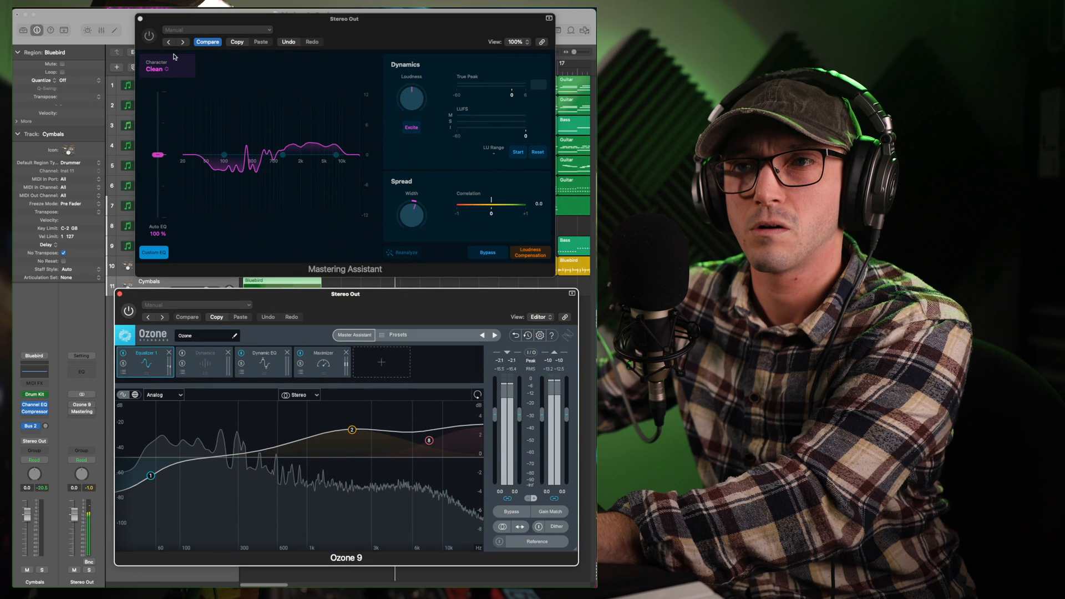
Alternate bypassing Mastering Assistant and Ozone 9 during playback to compare the two masters.
click(149, 34)
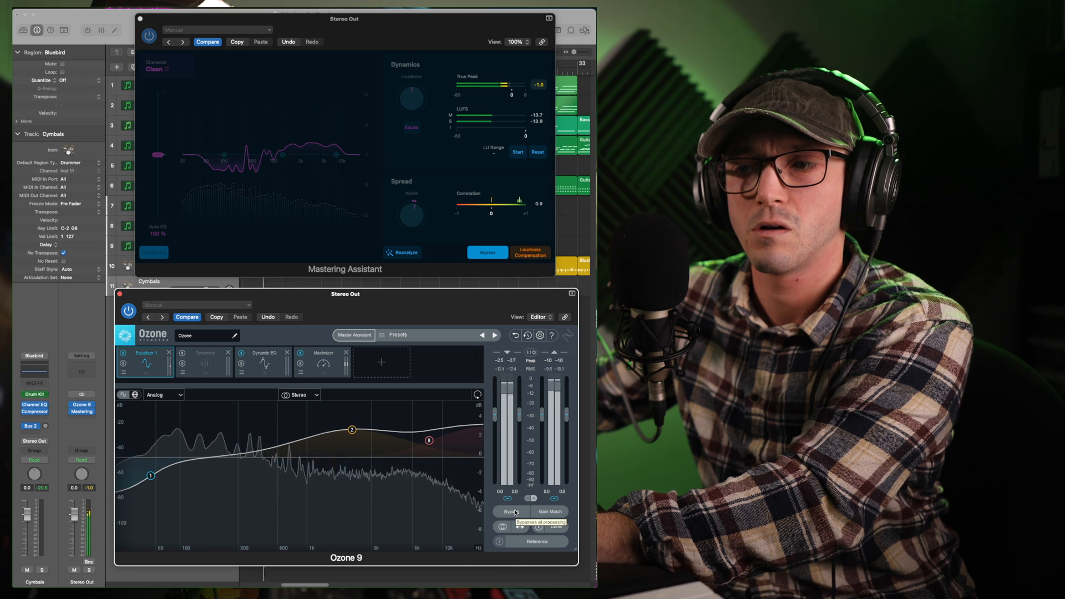
click(511, 510)
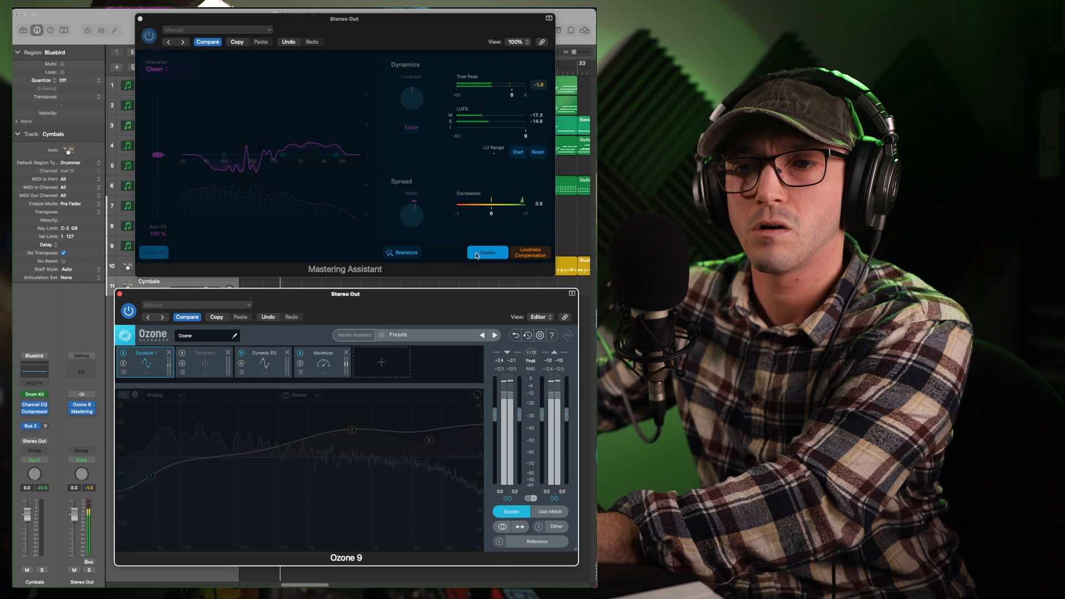
click(486, 253)
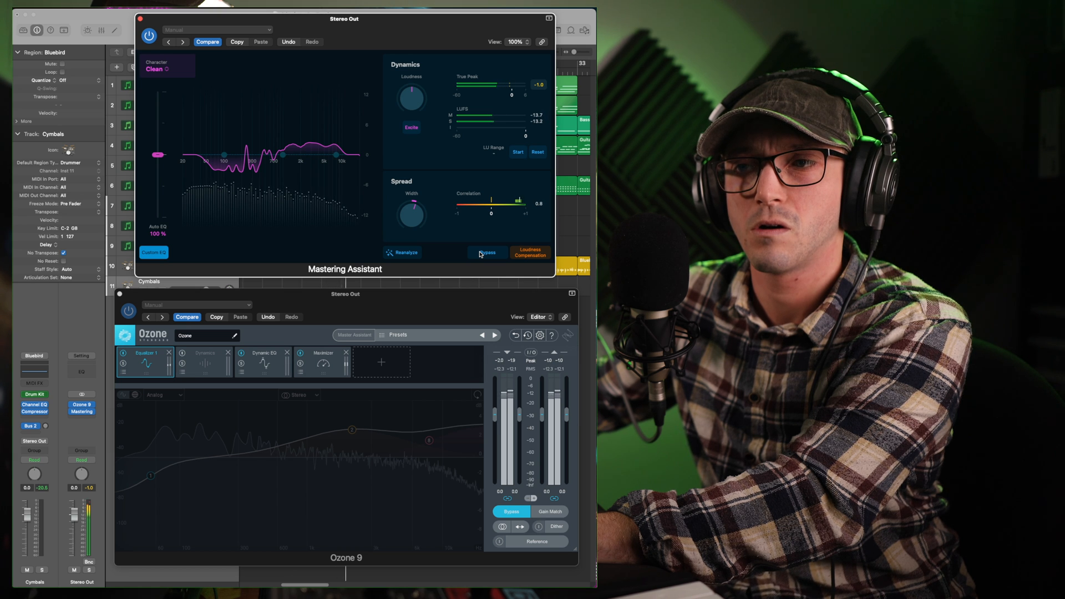
click(487, 253)
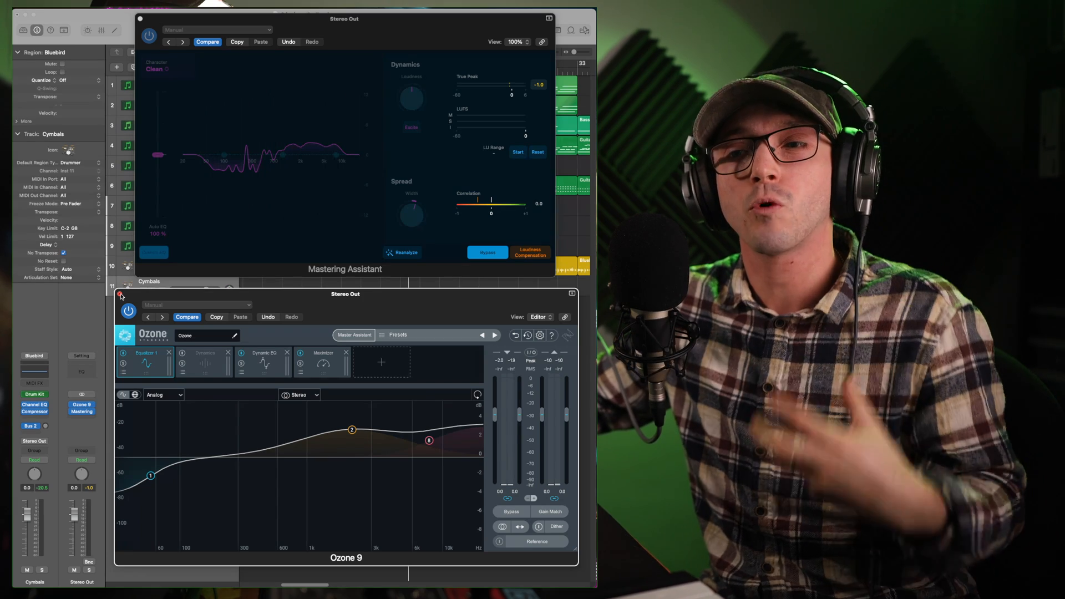
Look at Ozone 9's Dynamic EQ module, then close the Ozone 9 window.
click(204, 355)
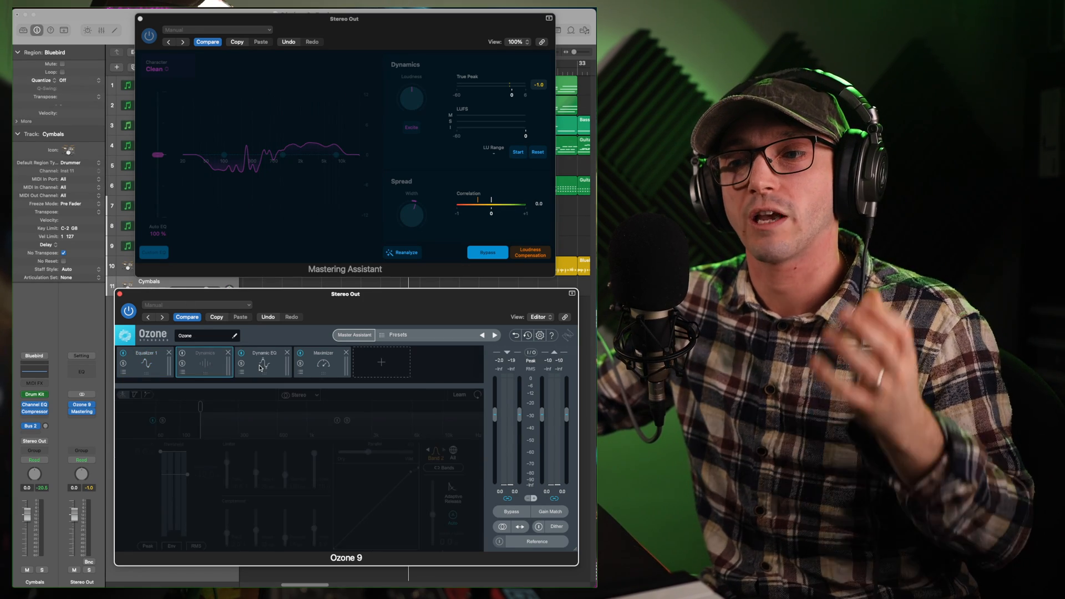
click(262, 360)
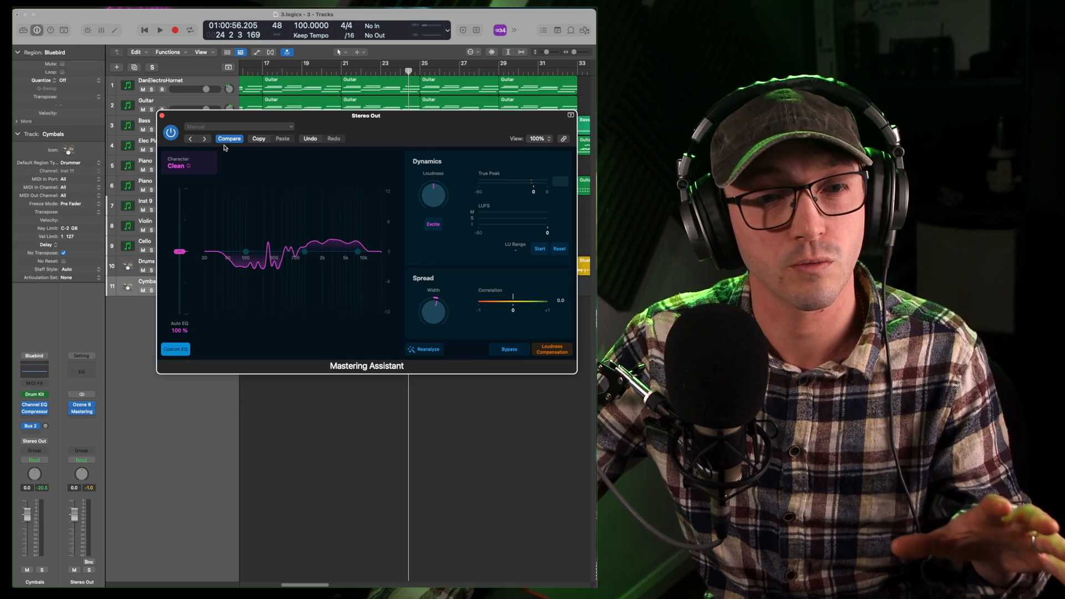
Close the Mastering Assistant window, leaving only the tracks area.
click(177, 165)
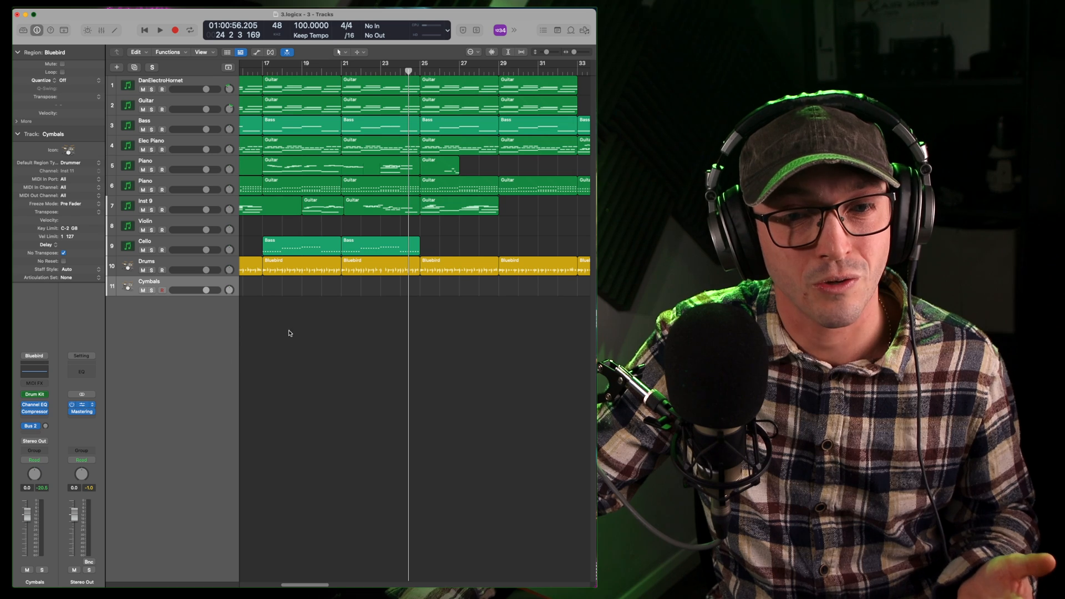
Briefly open Ozone 9 from Stereo Out, then open the Mastering Assistant window again.
click(81, 411)
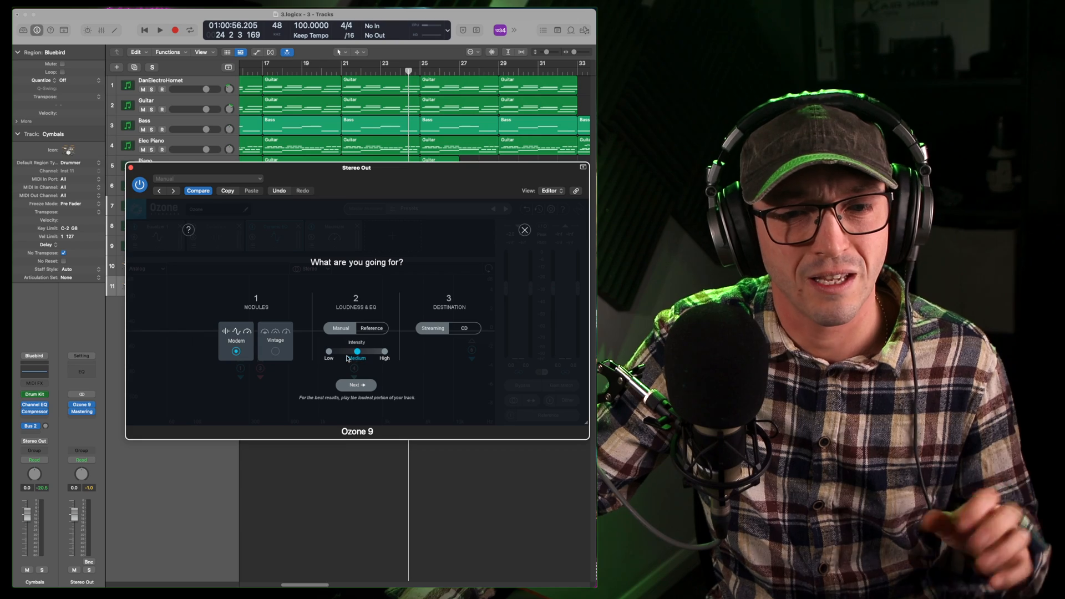
mouse_move(384, 309)
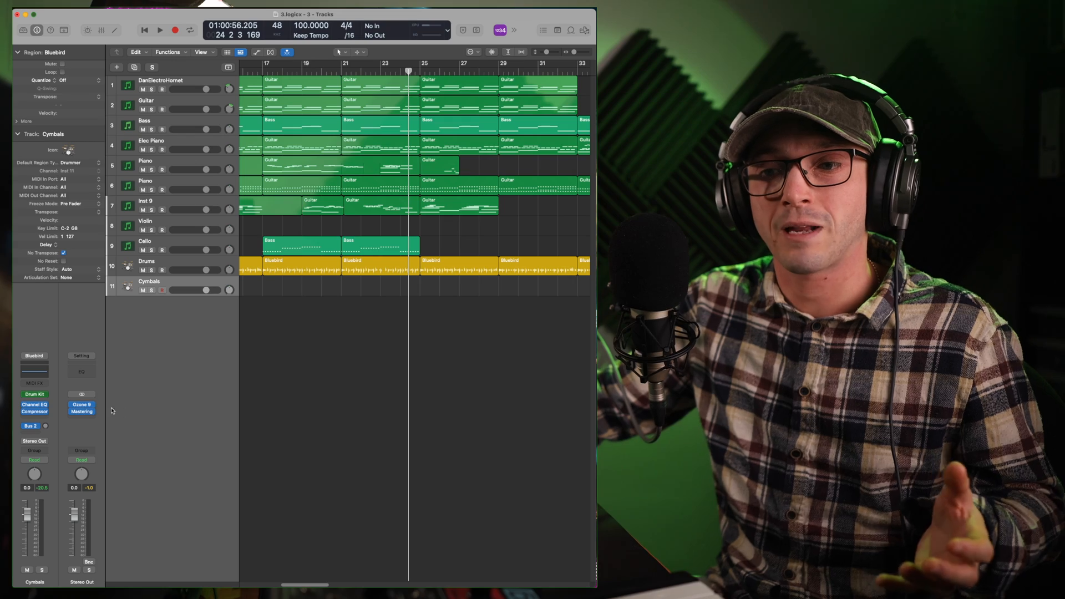
click(81, 407)
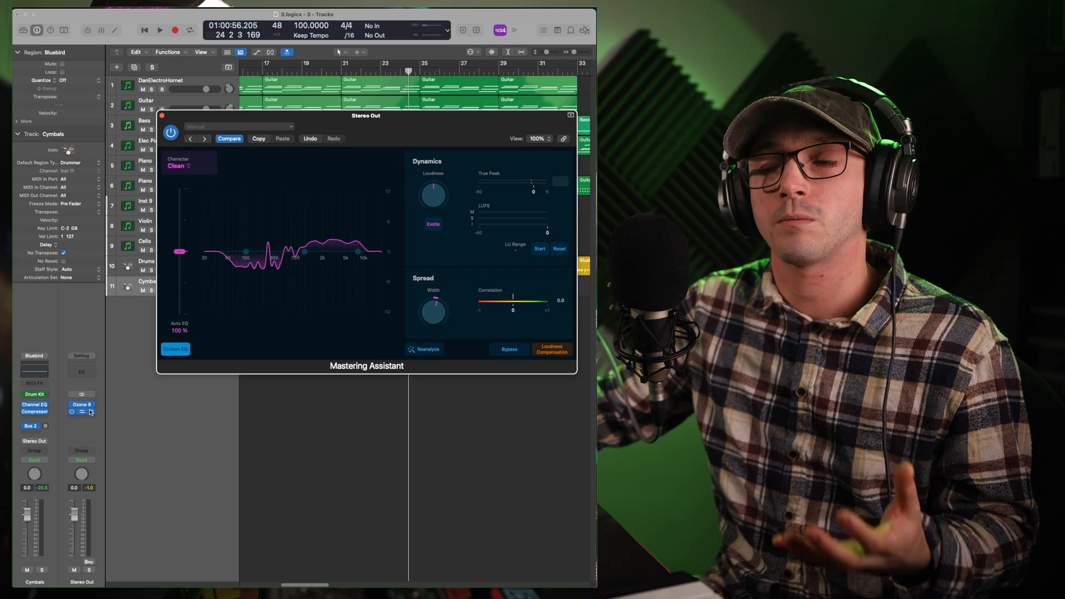